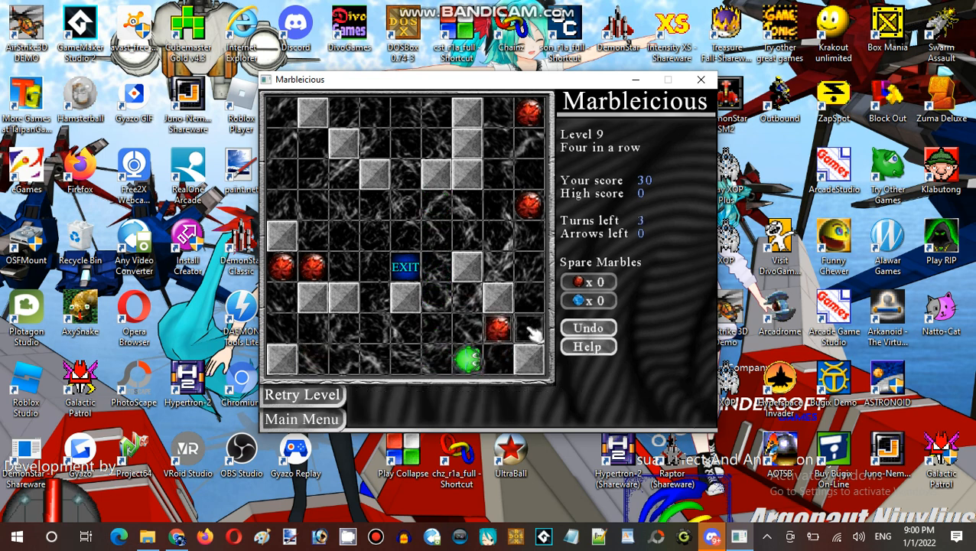
# Step: Leave level 9 via the Main Menu button beneath the board, resetting its layout
pyautogui.click(497, 329)
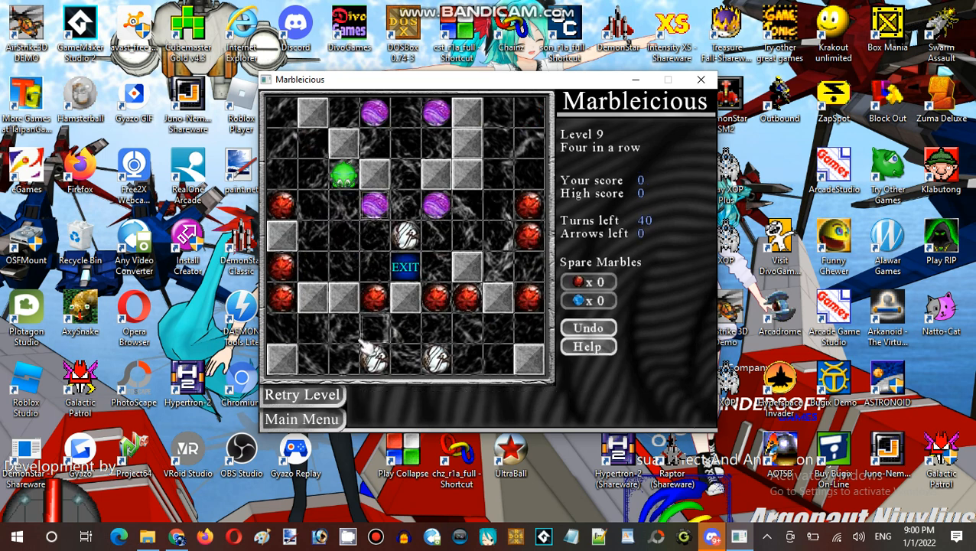
pyautogui.click(302, 416)
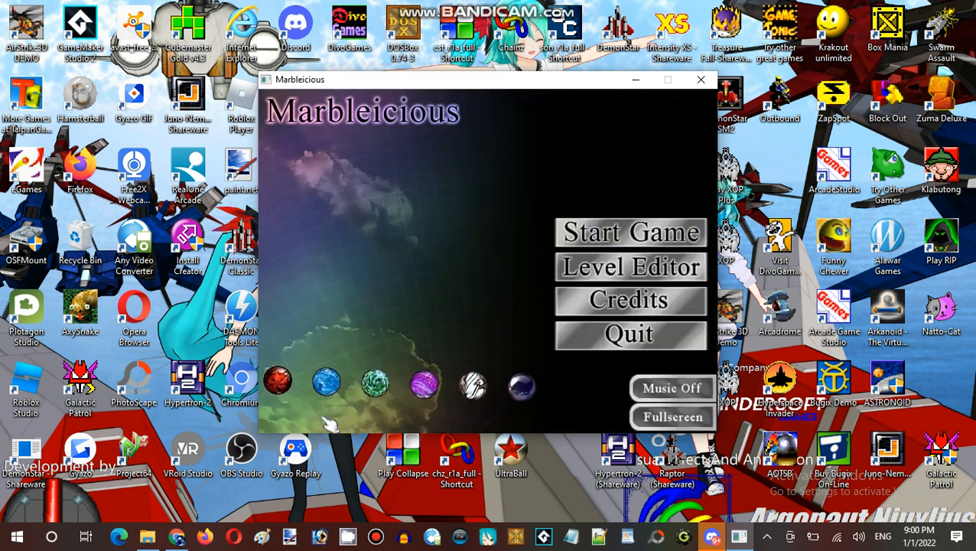
pyautogui.moveTo(413, 201)
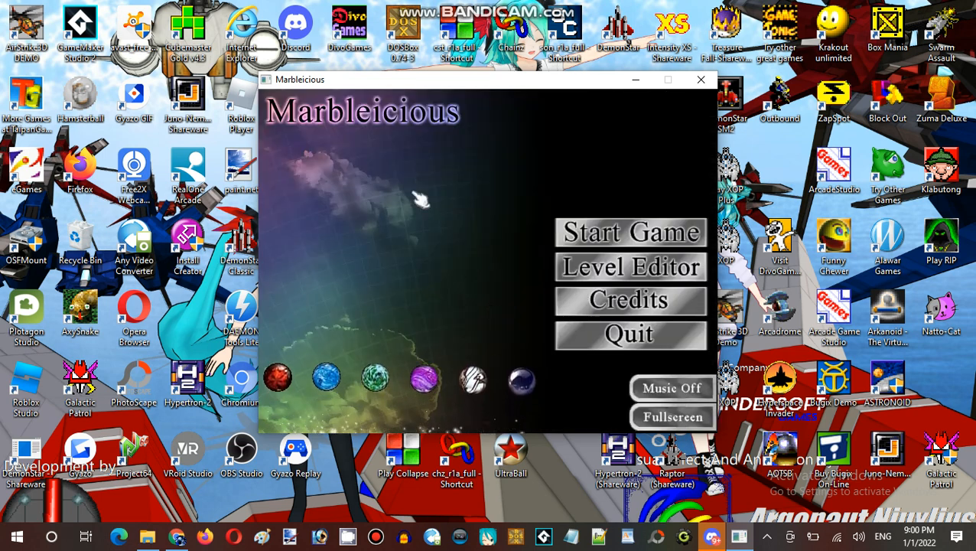
# Step: Quit Marbleicious from its main menu, closing the game window
pyautogui.click(701, 78)
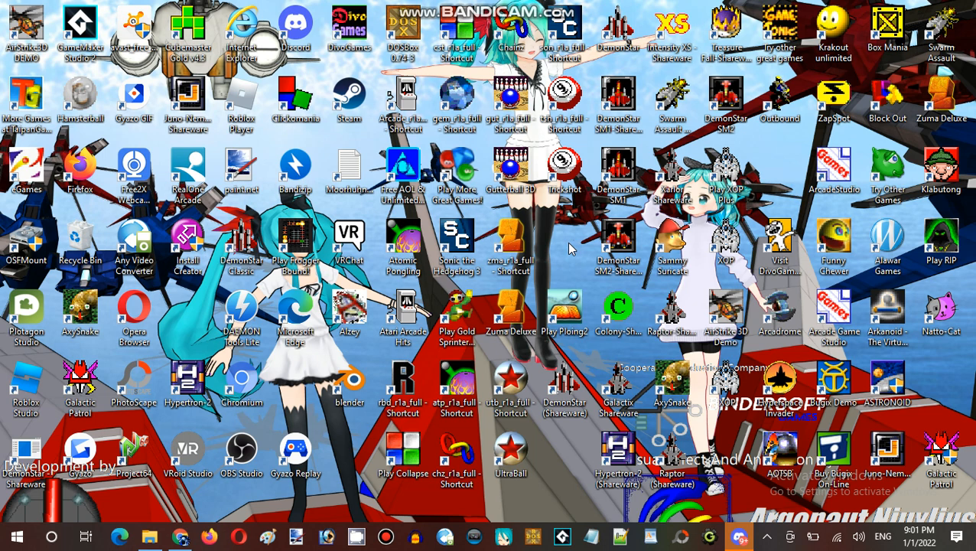
pyautogui.moveTo(562, 245)
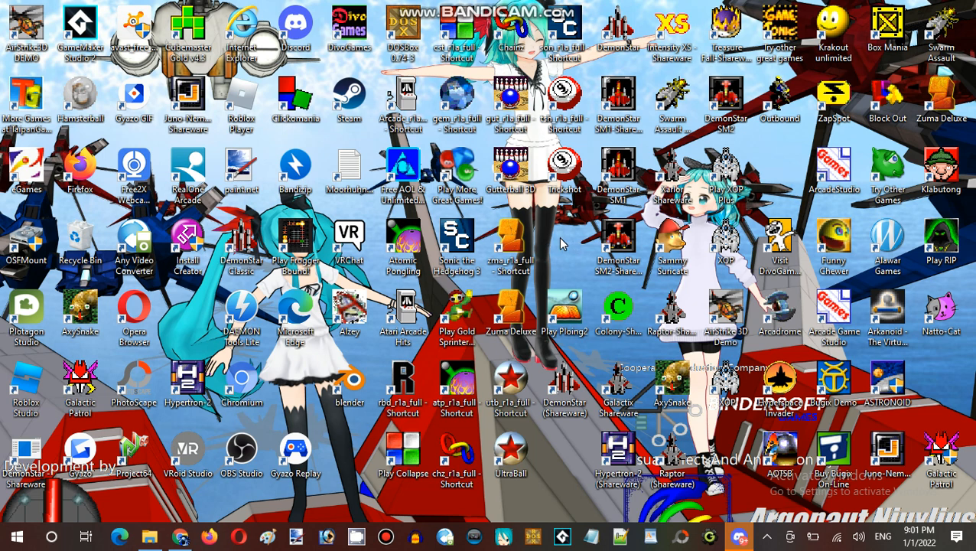